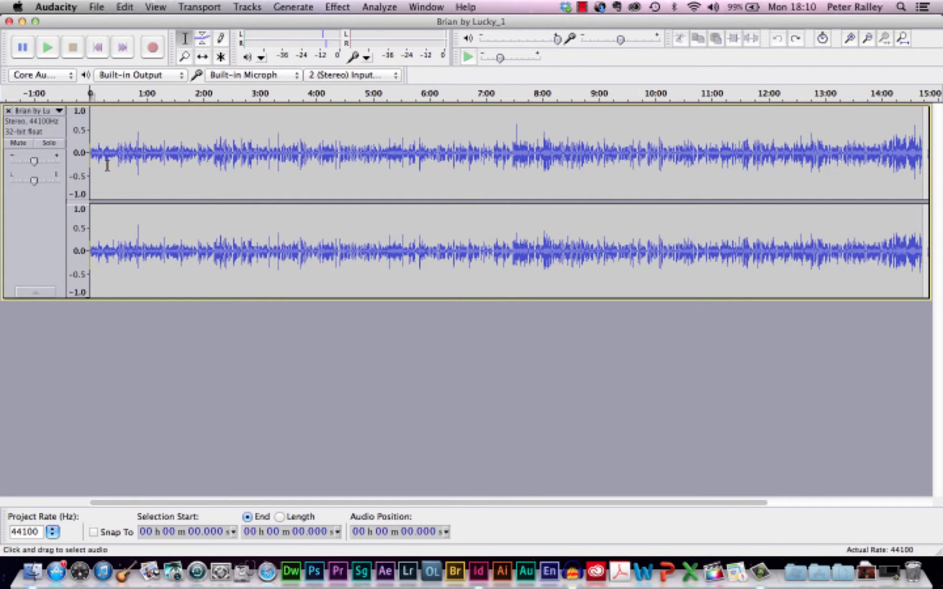
pyautogui.moveTo(249, 186)
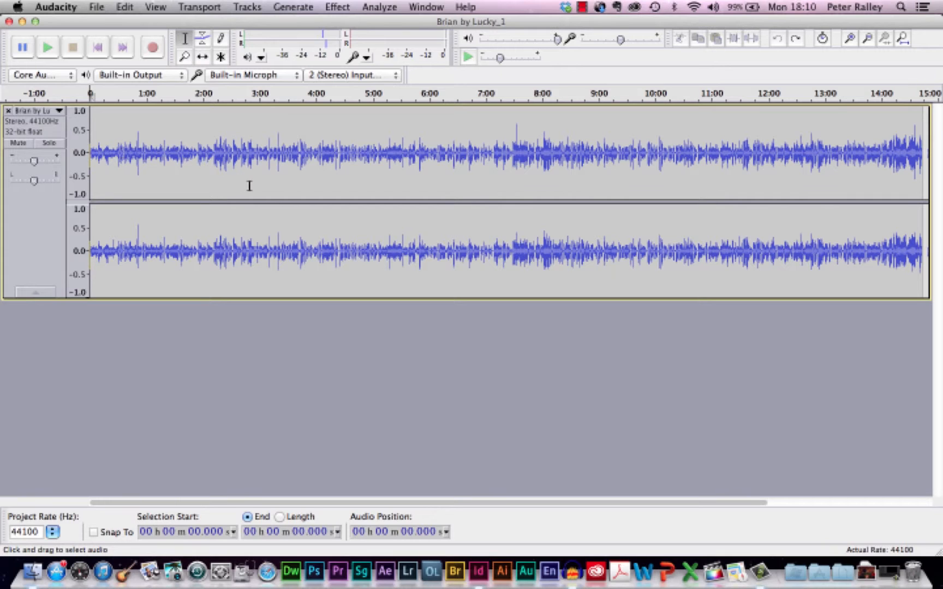
pyautogui.moveTo(304, 168)
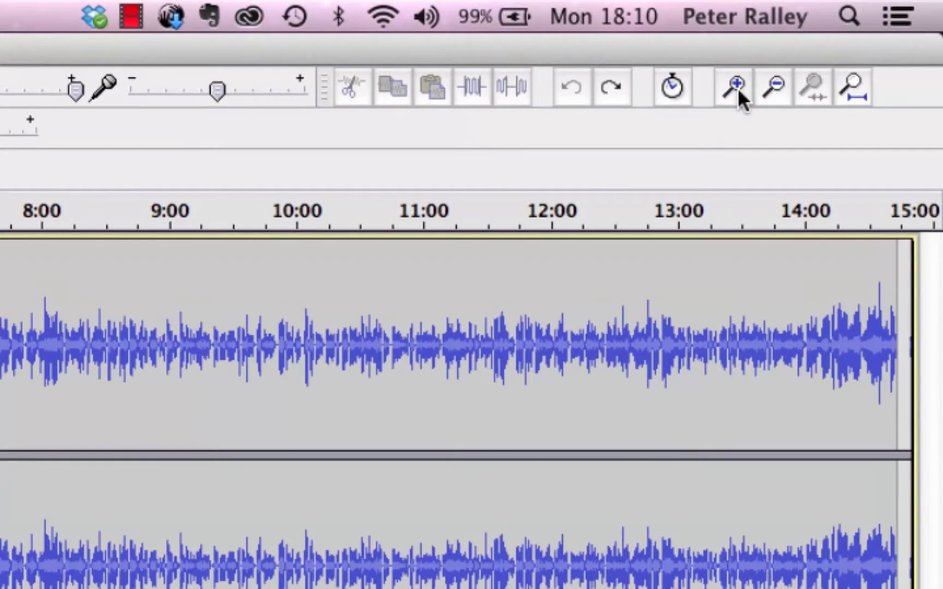
pyautogui.moveTo(738, 87)
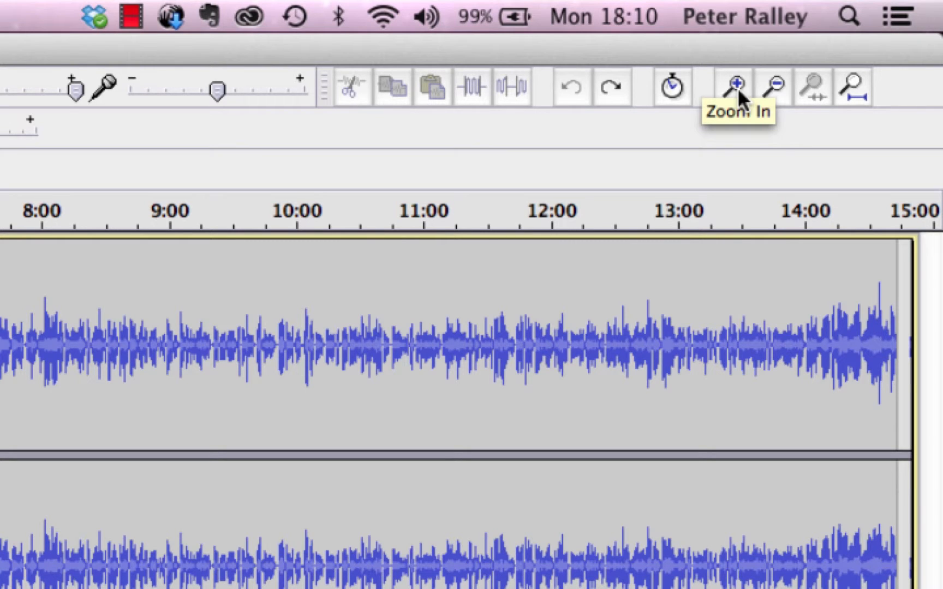
# - Zoom in twice so about the first four minutes of the interview fill the track
pyautogui.click(734, 85)
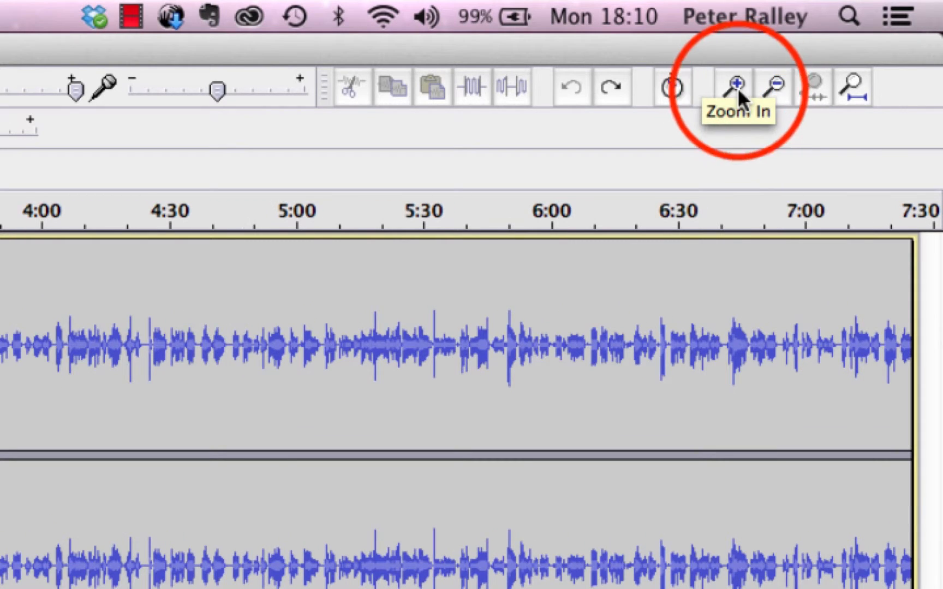
pyautogui.click(735, 83)
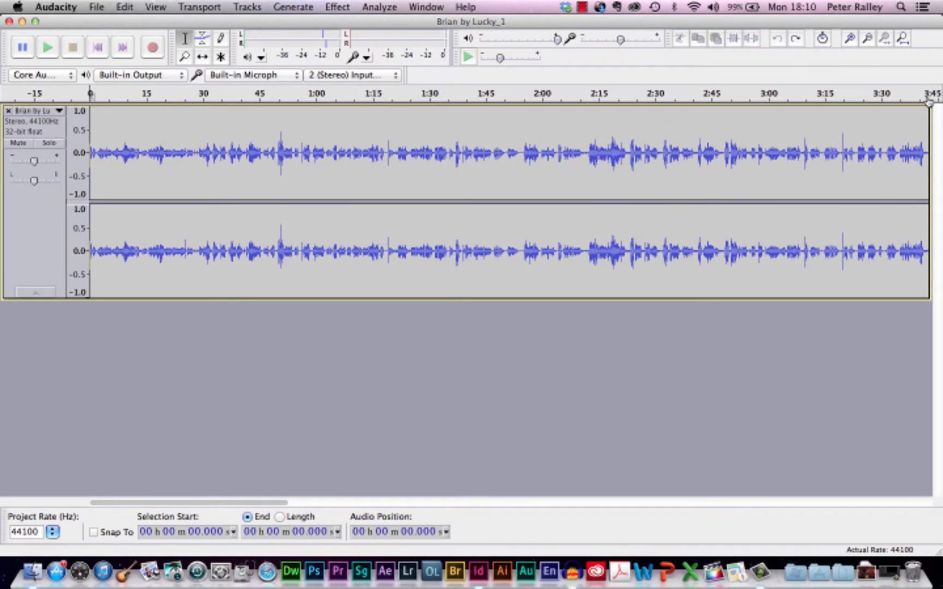
pyautogui.moveTo(333, 143)
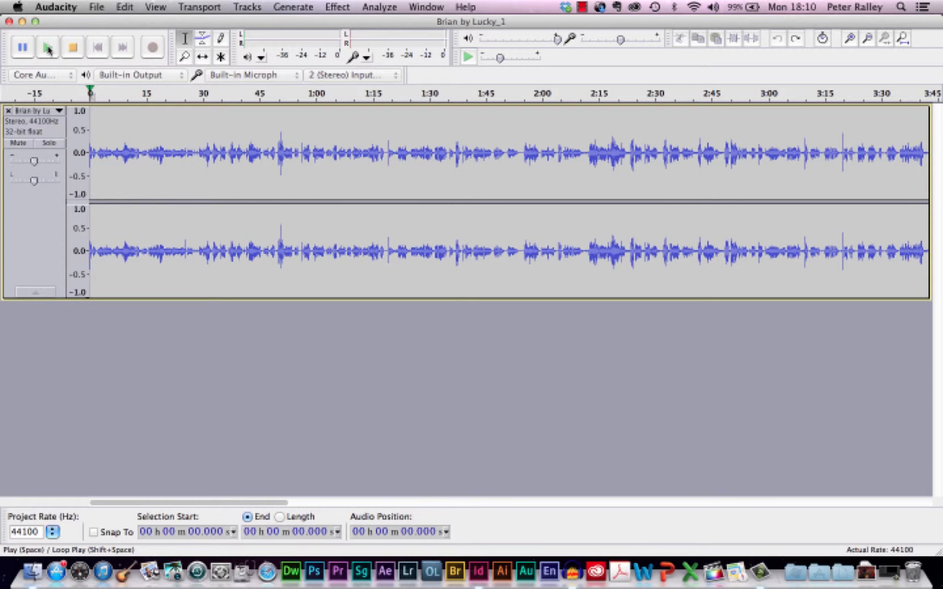
pyautogui.click(68, 48)
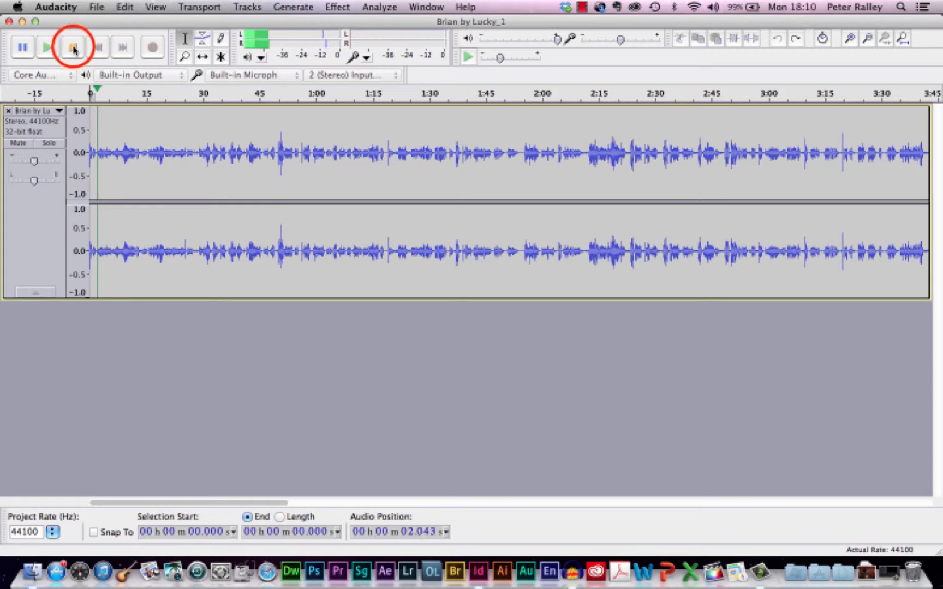
pyautogui.click(69, 47)
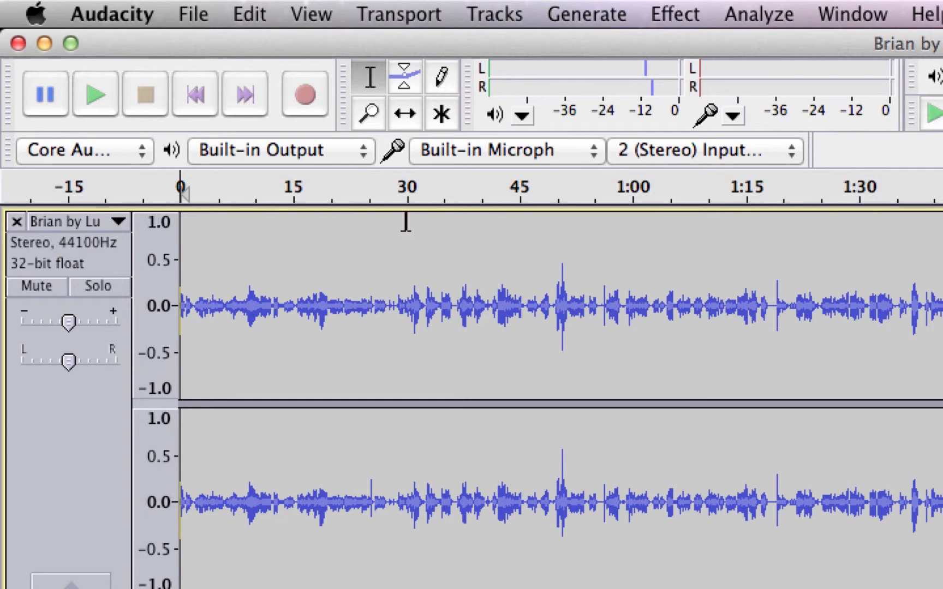
pyautogui.moveTo(421, 315)
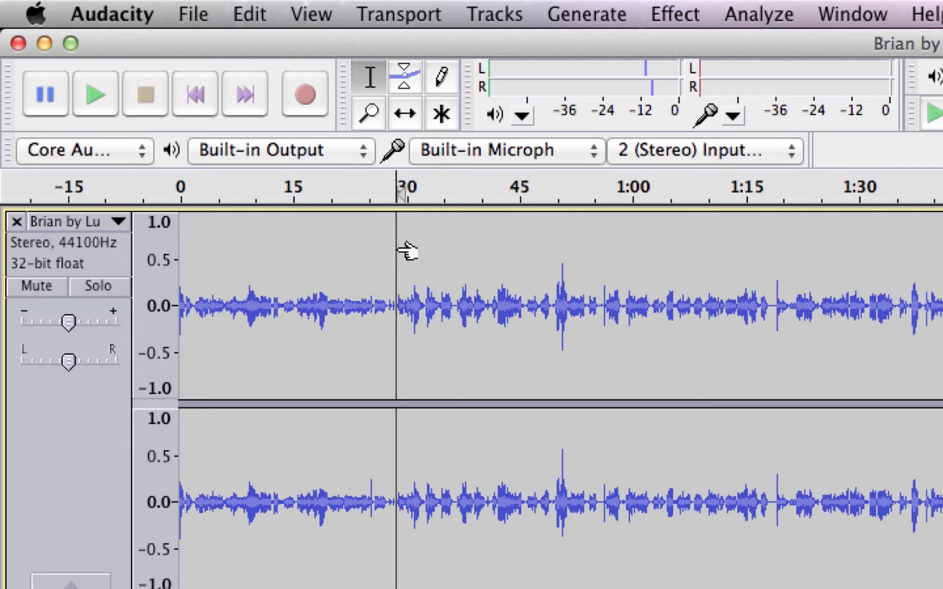
# - Select the opening interviewer chat, from the start to about 0:28, on both channels
pyautogui.click(395, 252)
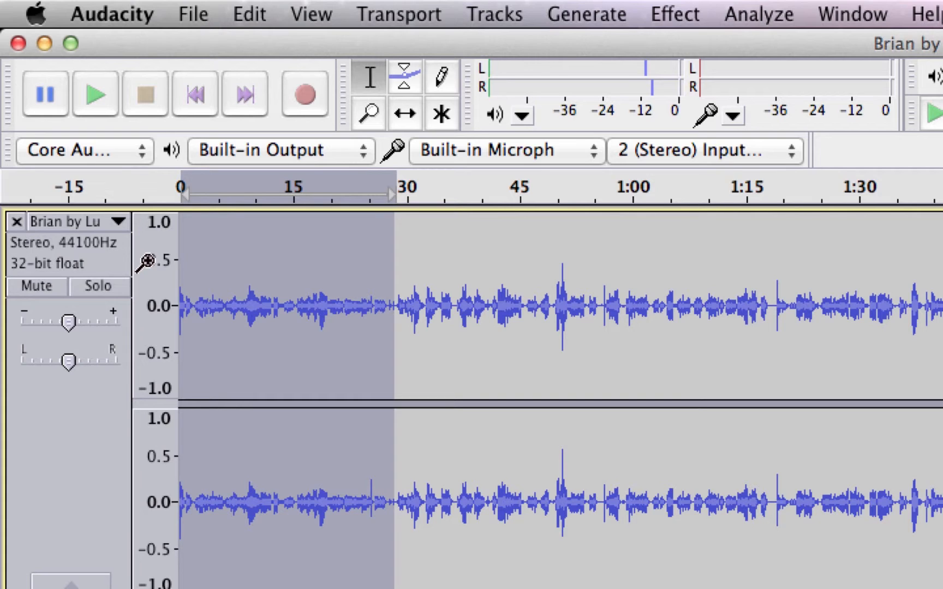
pyautogui.moveTo(275, 339)
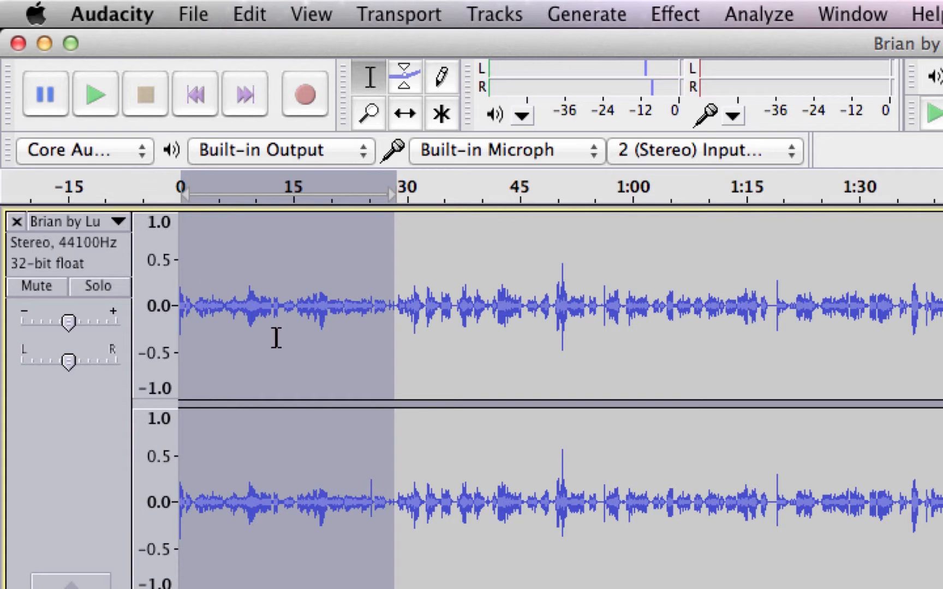